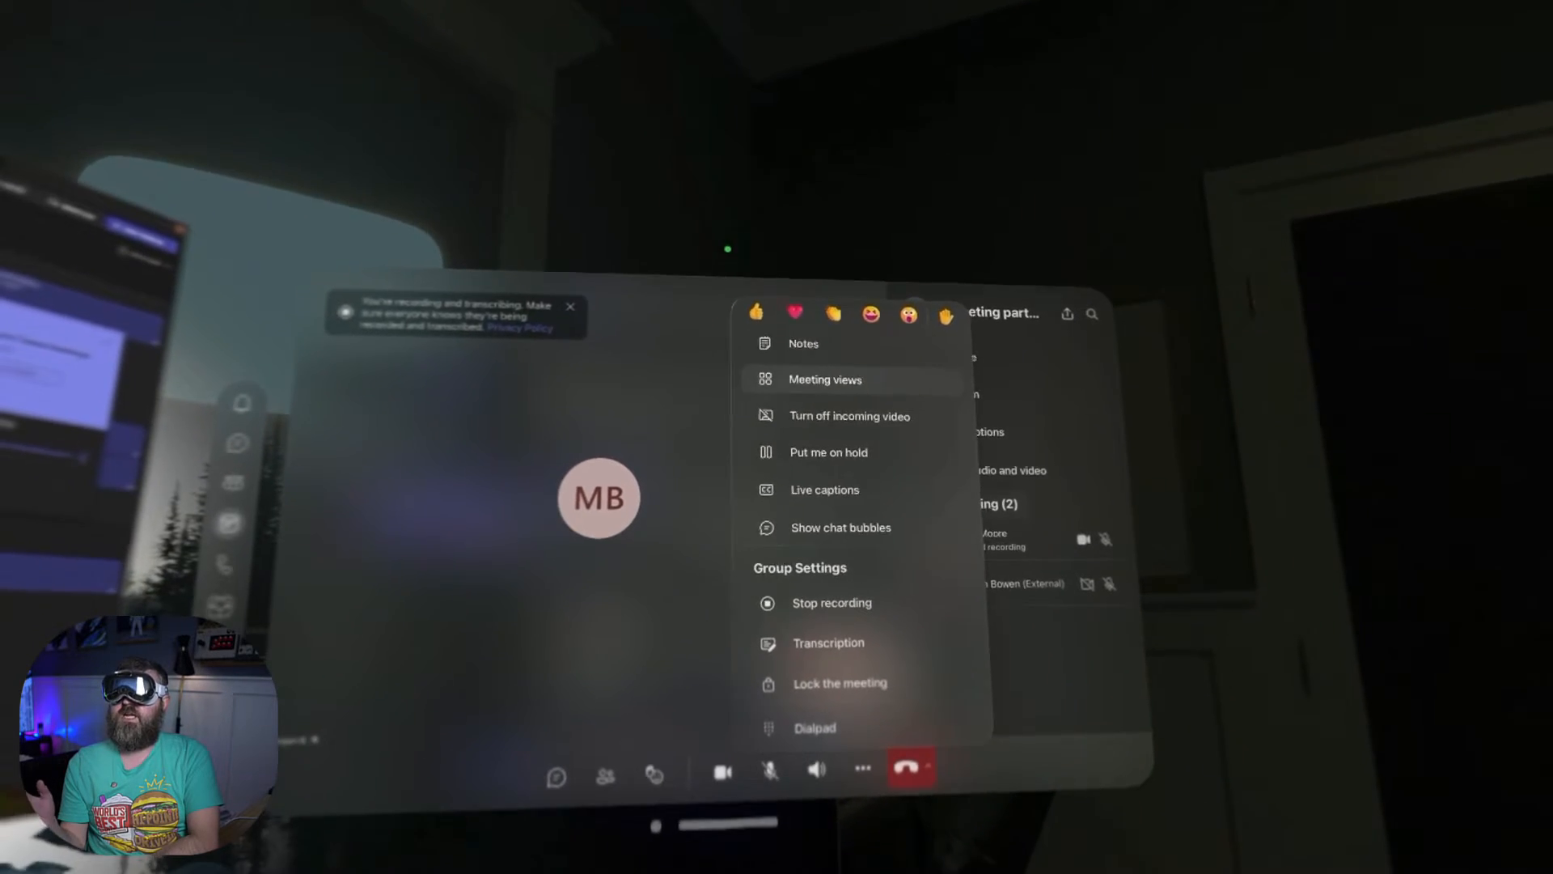
Step: Dismiss the Teams meeting More options menu before looking up to Control Center
{"action": "left_click", "coordinate": [825, 378]}
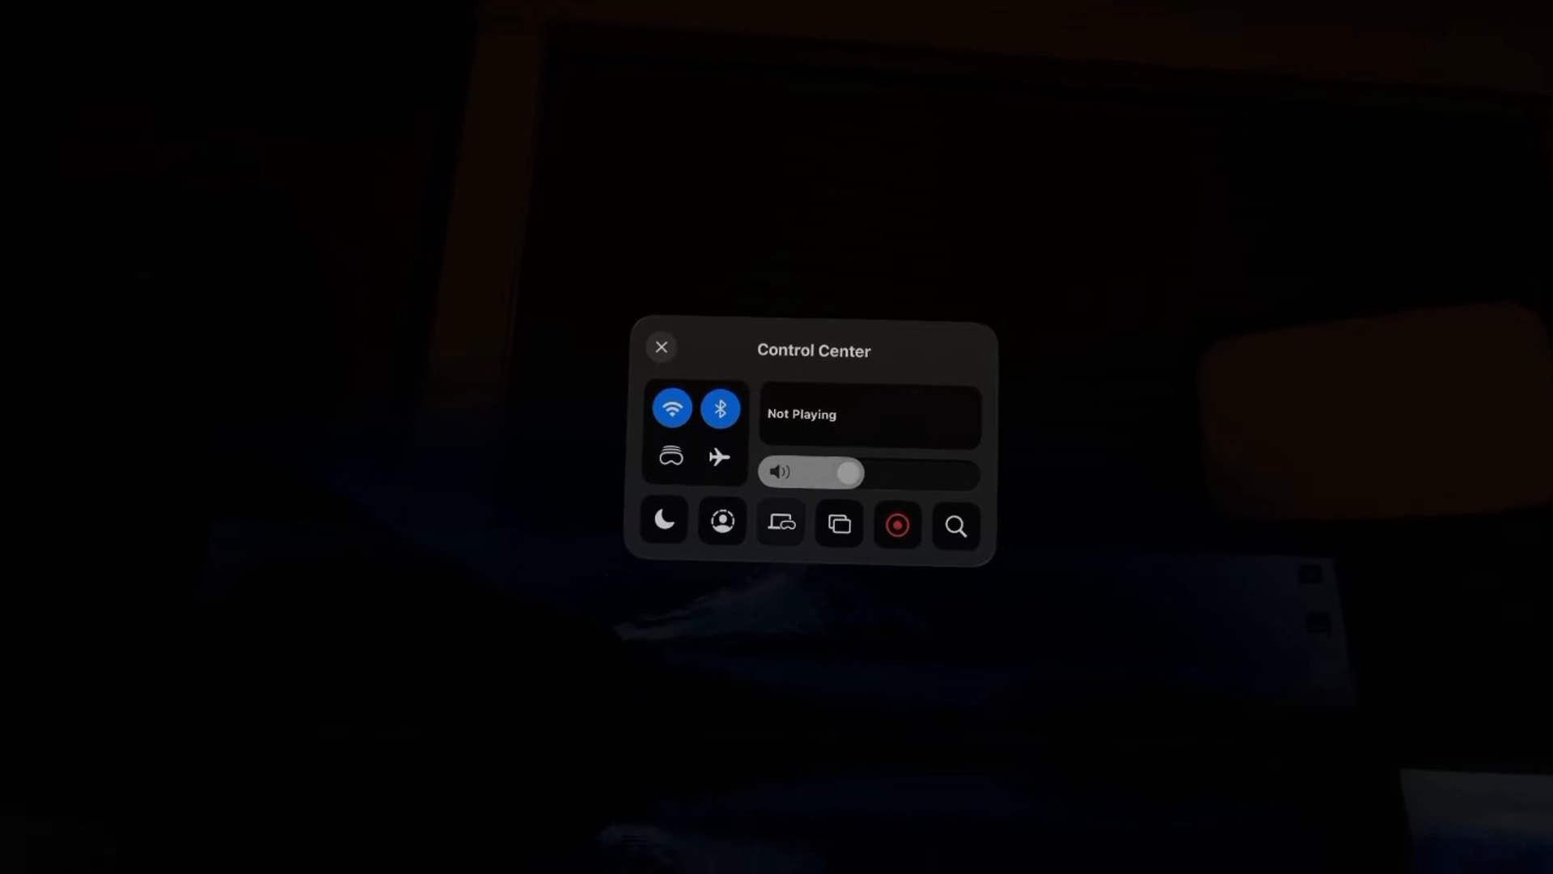
Step: Connect the Mac Studio as a Mac Virtual Display, then leave Control Center
{"action": "left_click", "coordinate": [780, 523]}
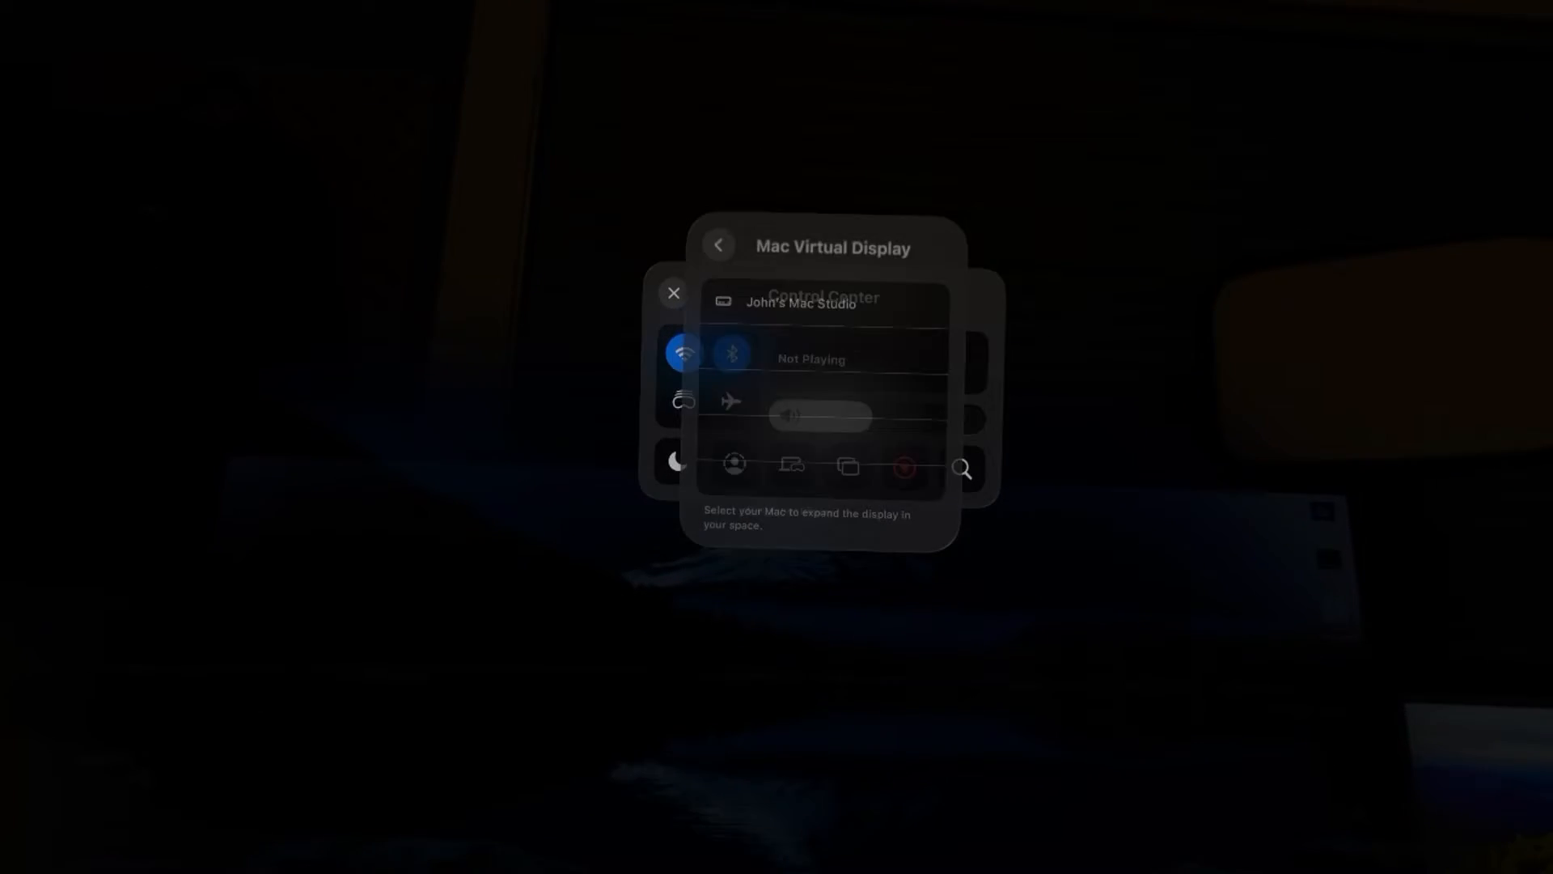
{"action": "left_click", "coordinate": [810, 302]}
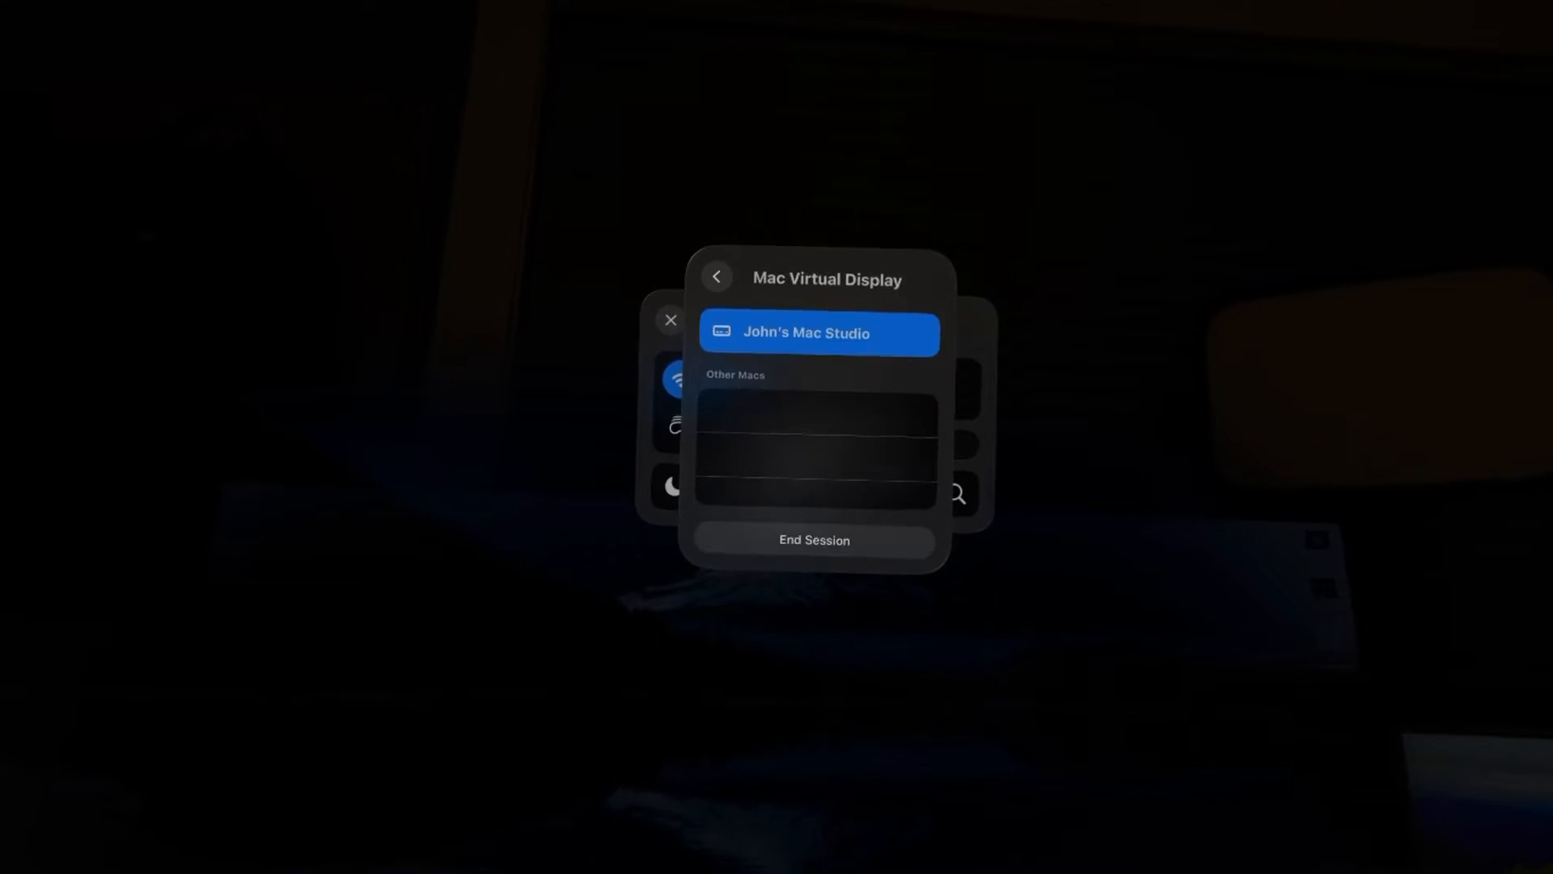
{"action": "left_click", "coordinate": [715, 277]}
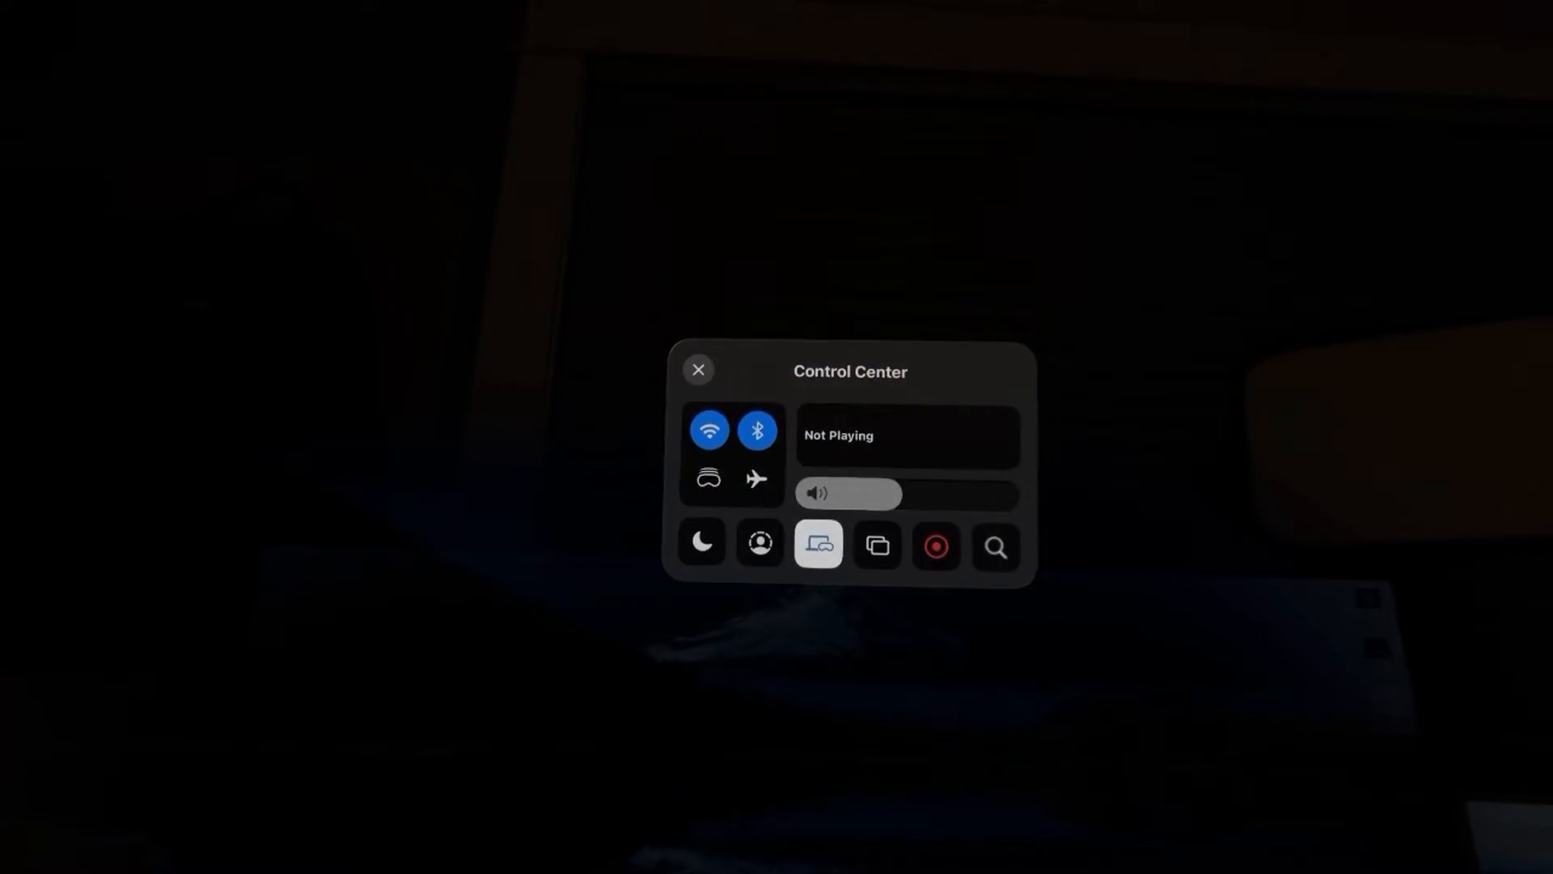
{"action": "left_click", "coordinate": [699, 369]}
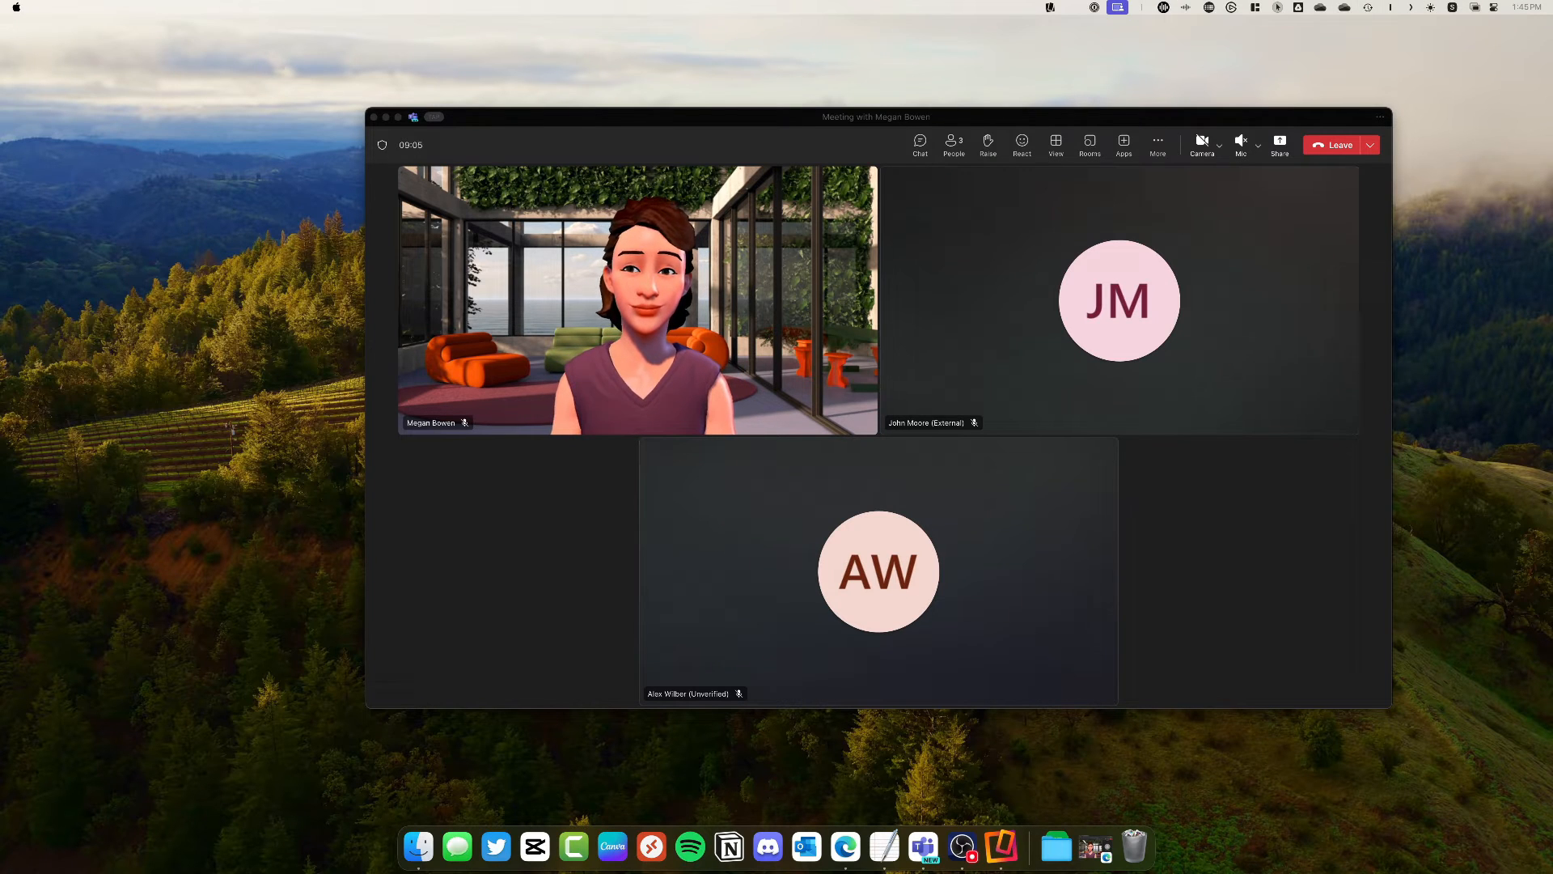
Step: Reach Reflector 3 Preferences from its menu bar icon's gear menu
{"action": "left_click", "coordinate": [1118, 7]}
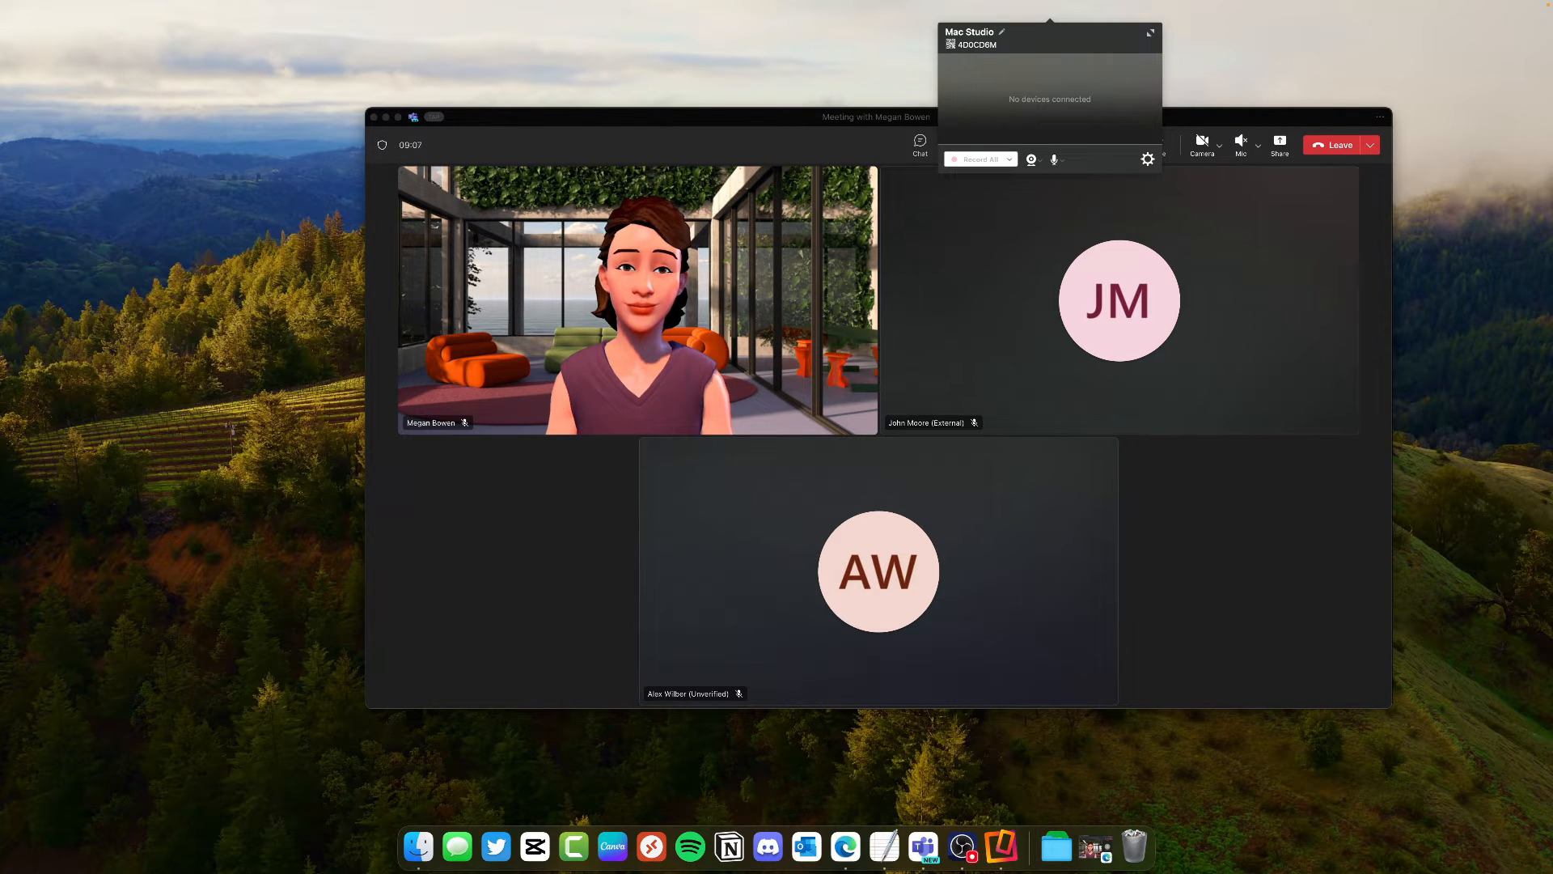
{"action": "left_click", "coordinate": [1145, 159]}
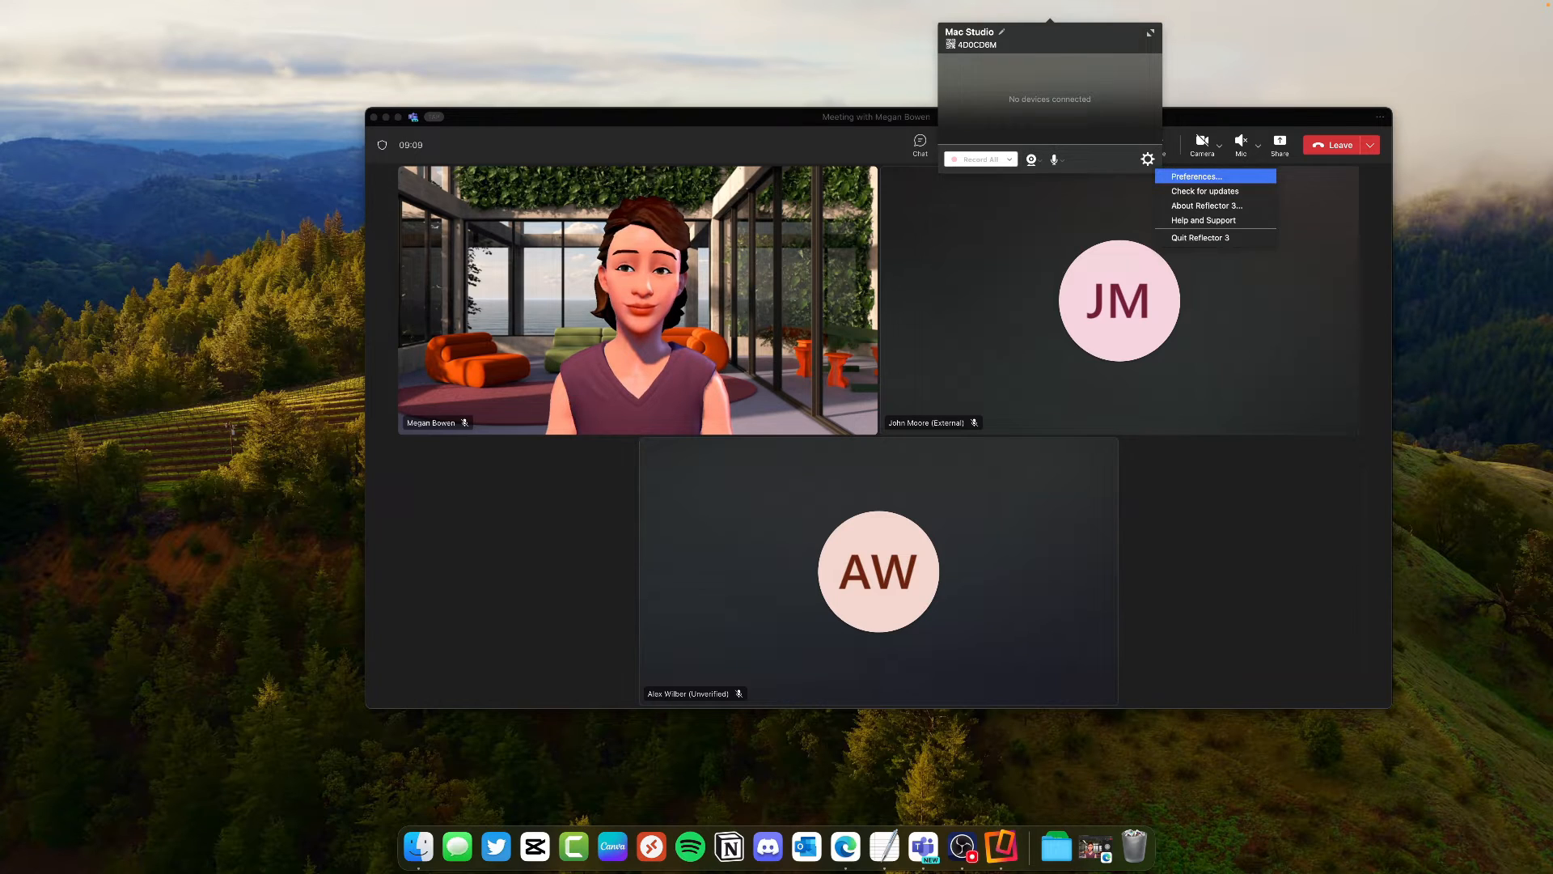
{"action": "left_click", "coordinate": [1195, 177]}
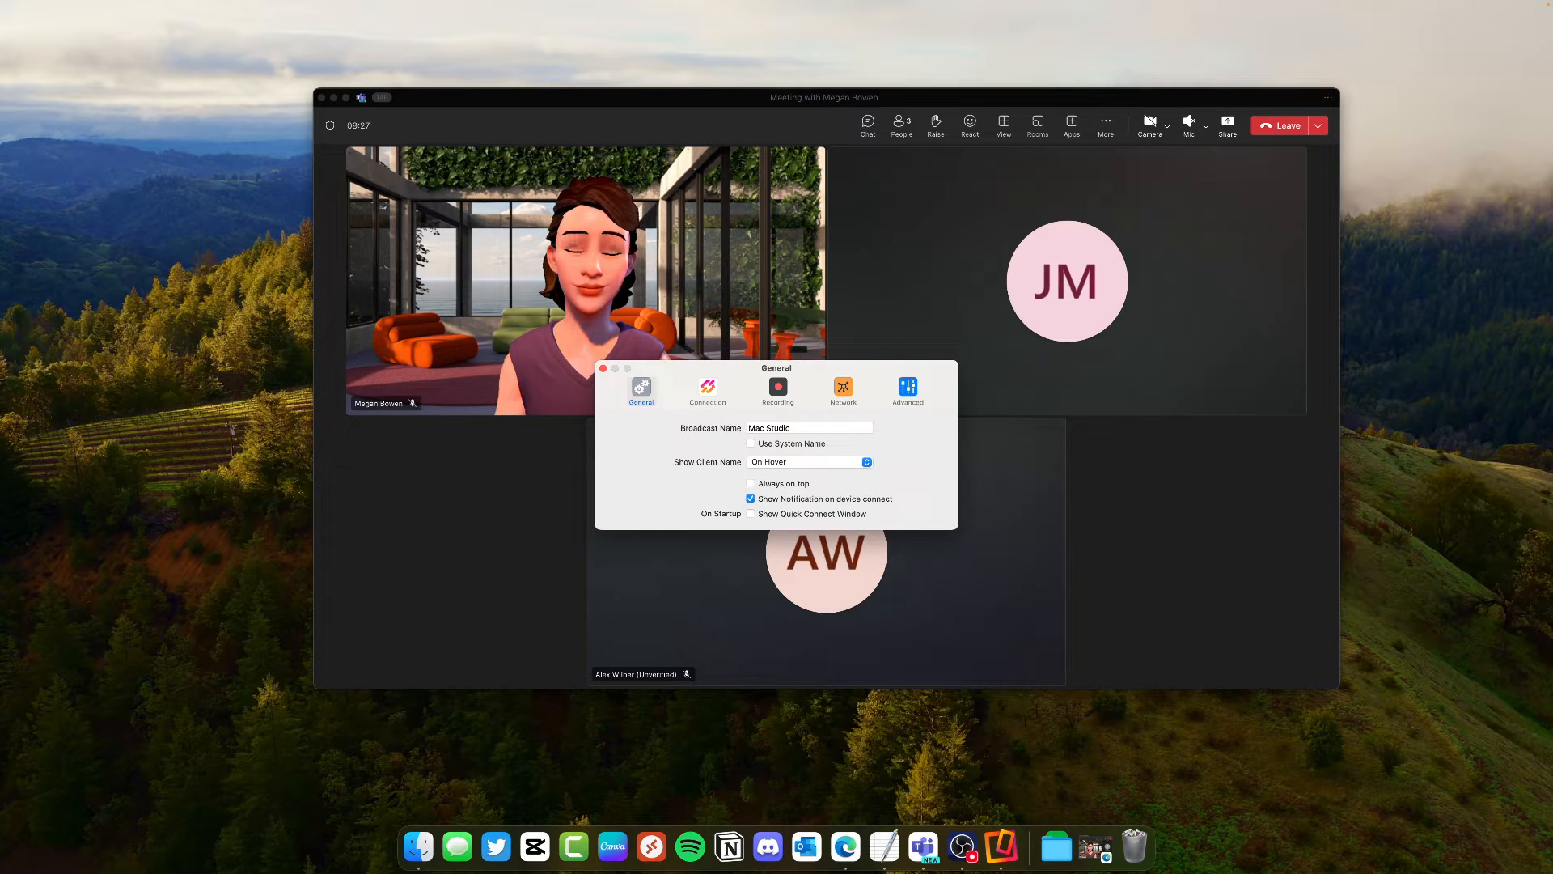
Step: In Connection preferences keep 1080p AirPlay, Default Scale and no device frame, then close
{"action": "left_click", "coordinate": [707, 388]}
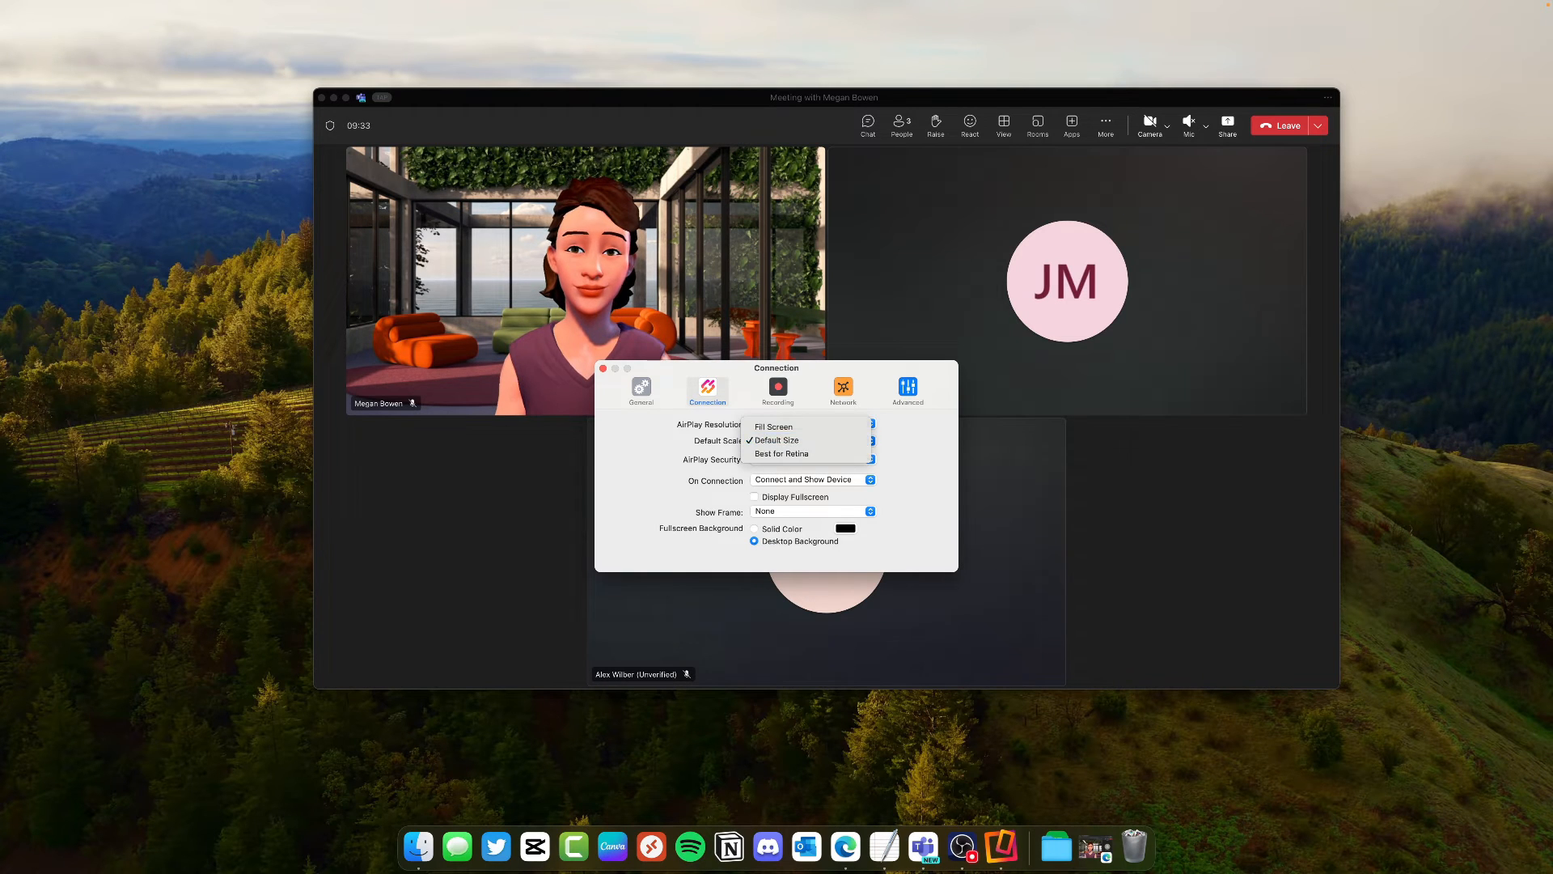
{"action": "left_click", "coordinate": [802, 426]}
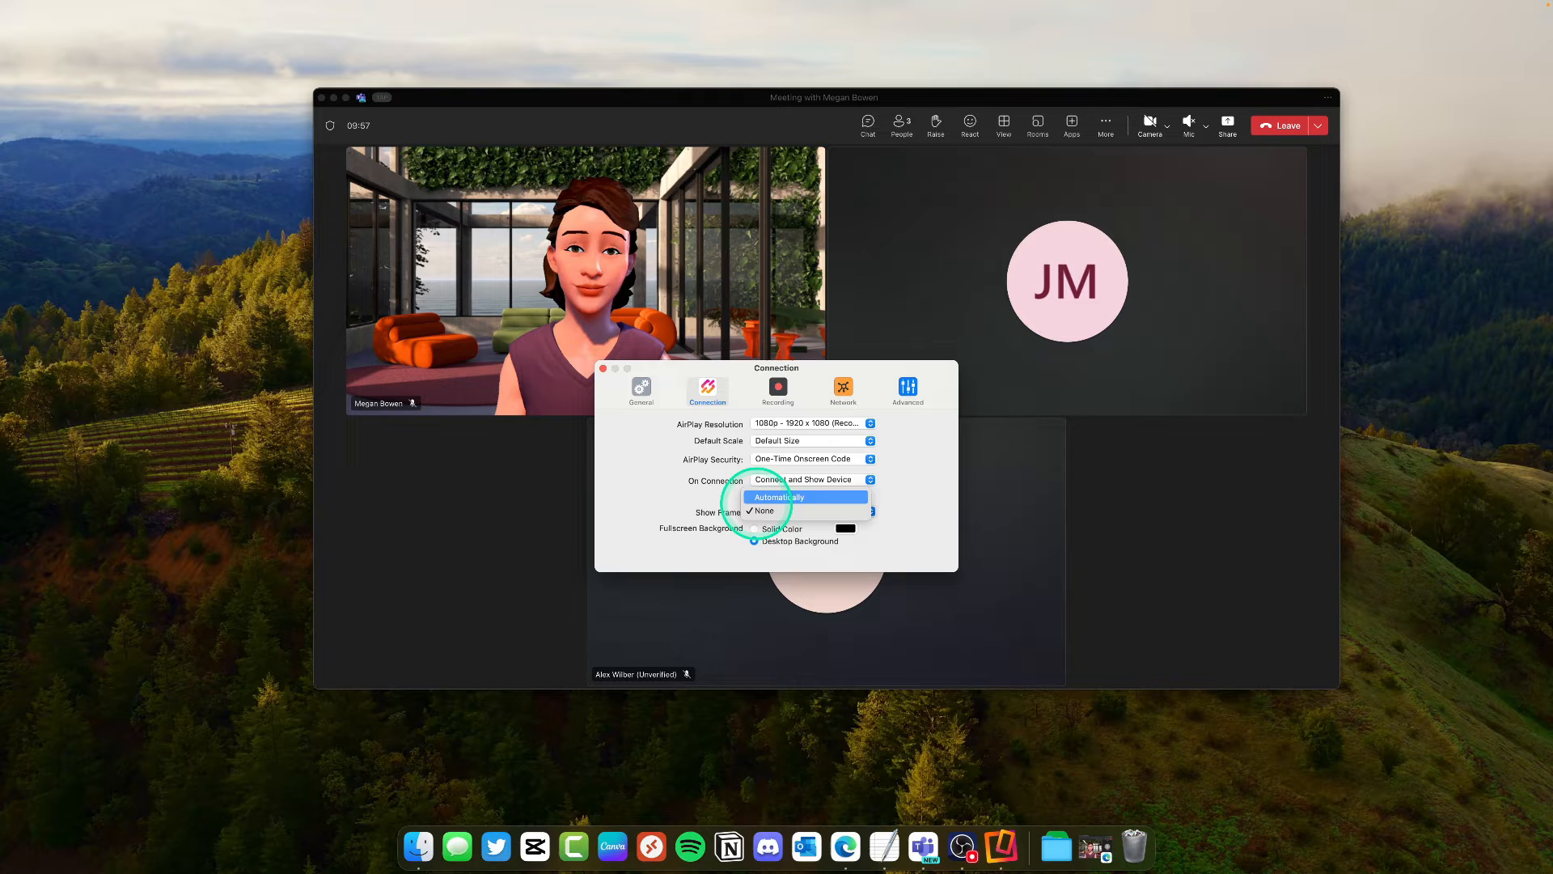
{"action": "mouse_move", "coordinate": [783, 509]}
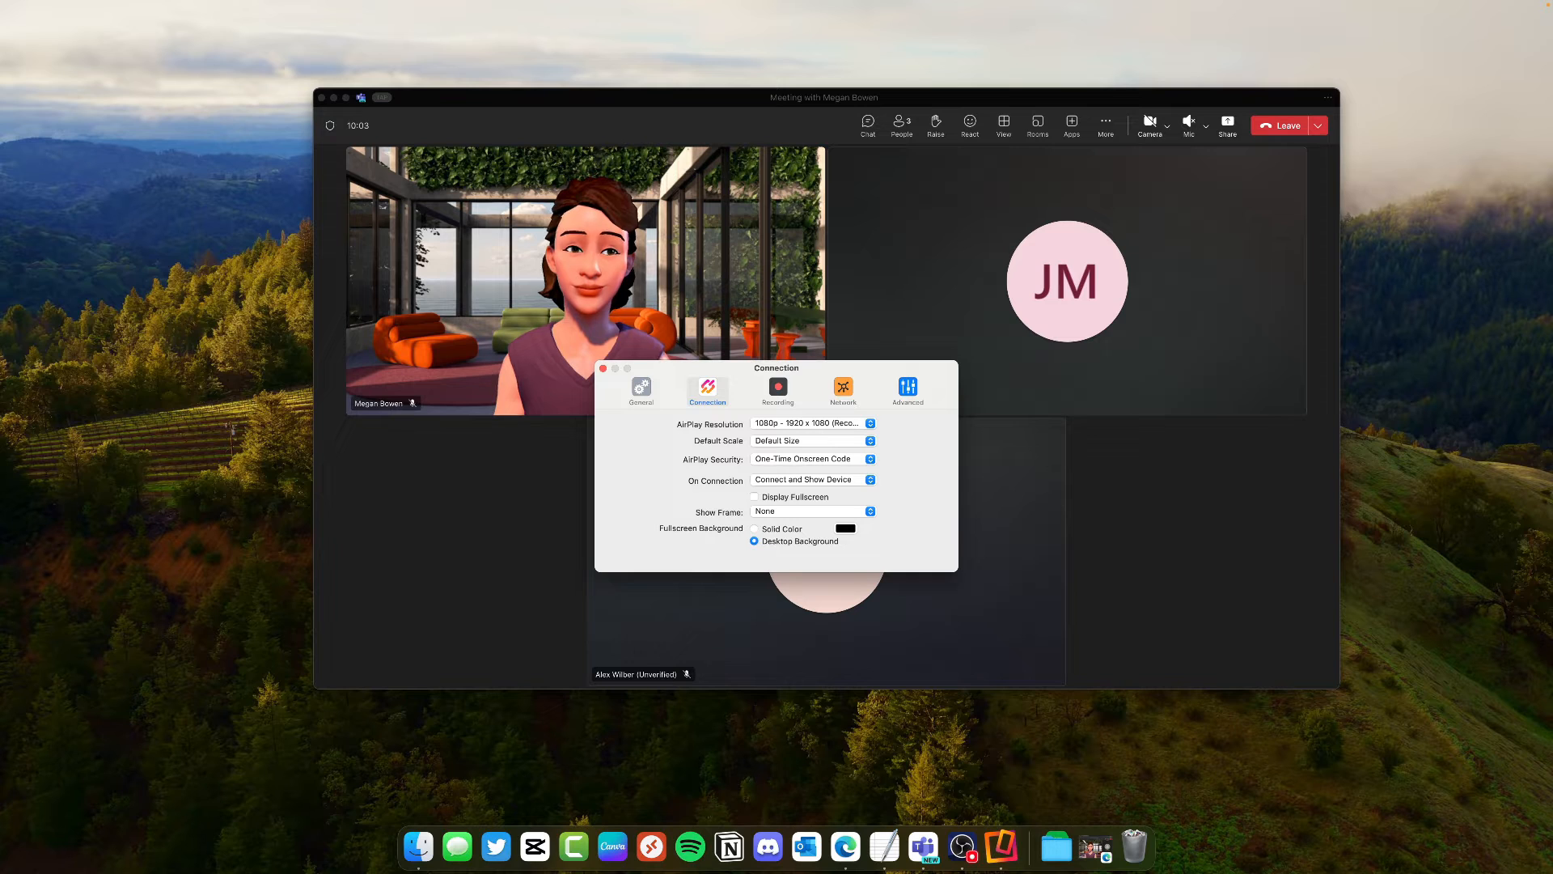
{"action": "left_click", "coordinate": [601, 369]}
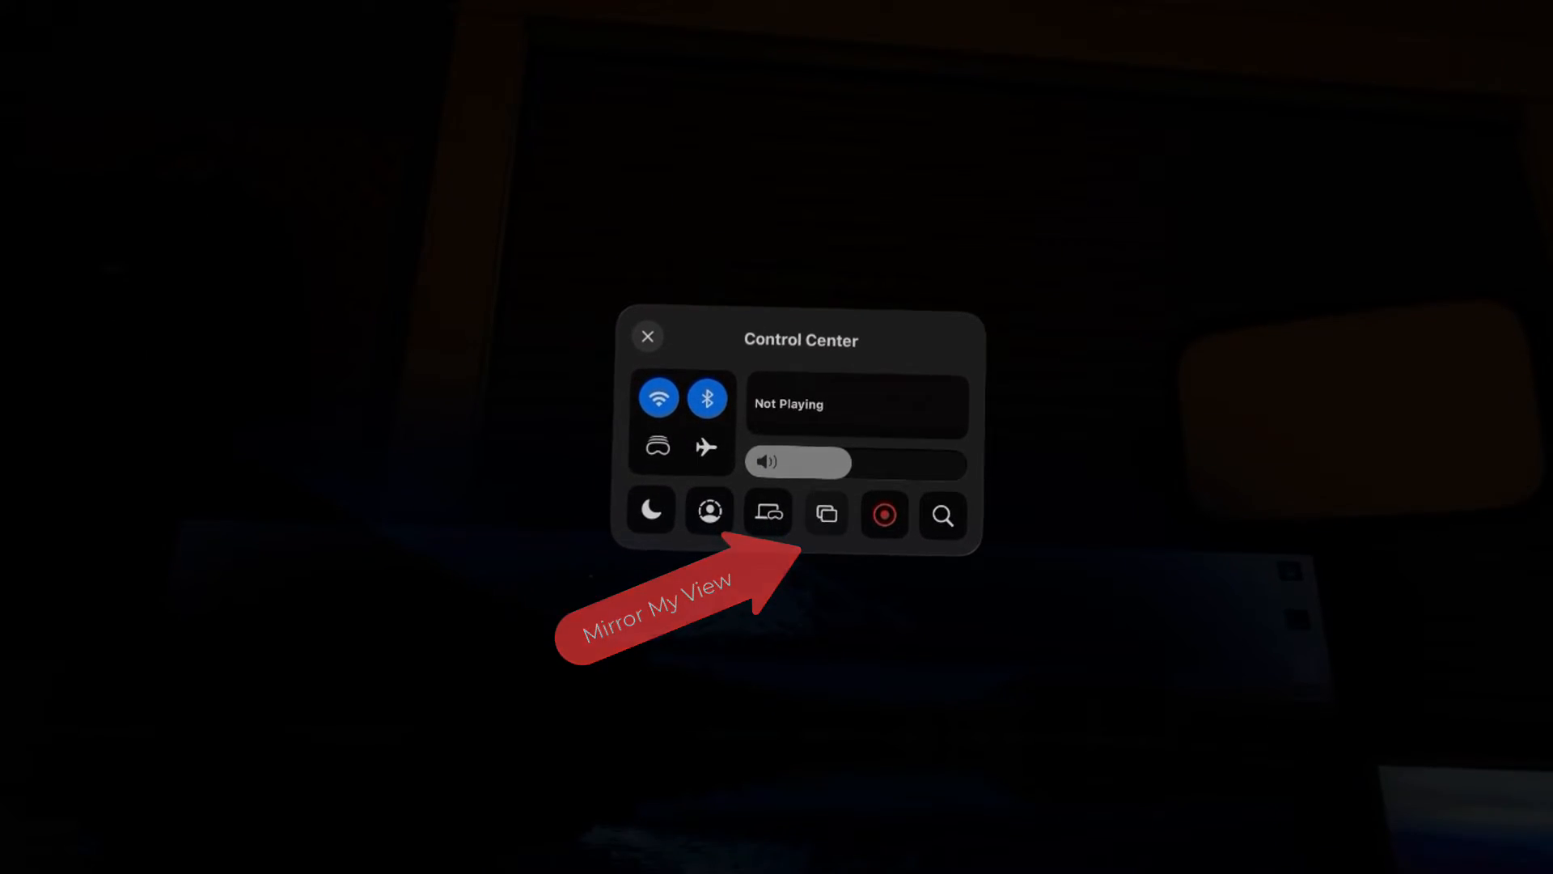
Step: Choose the Mac Studio from the Mirror My View device list to AirPlay the headset's view
{"action": "left_click", "coordinate": [767, 513]}
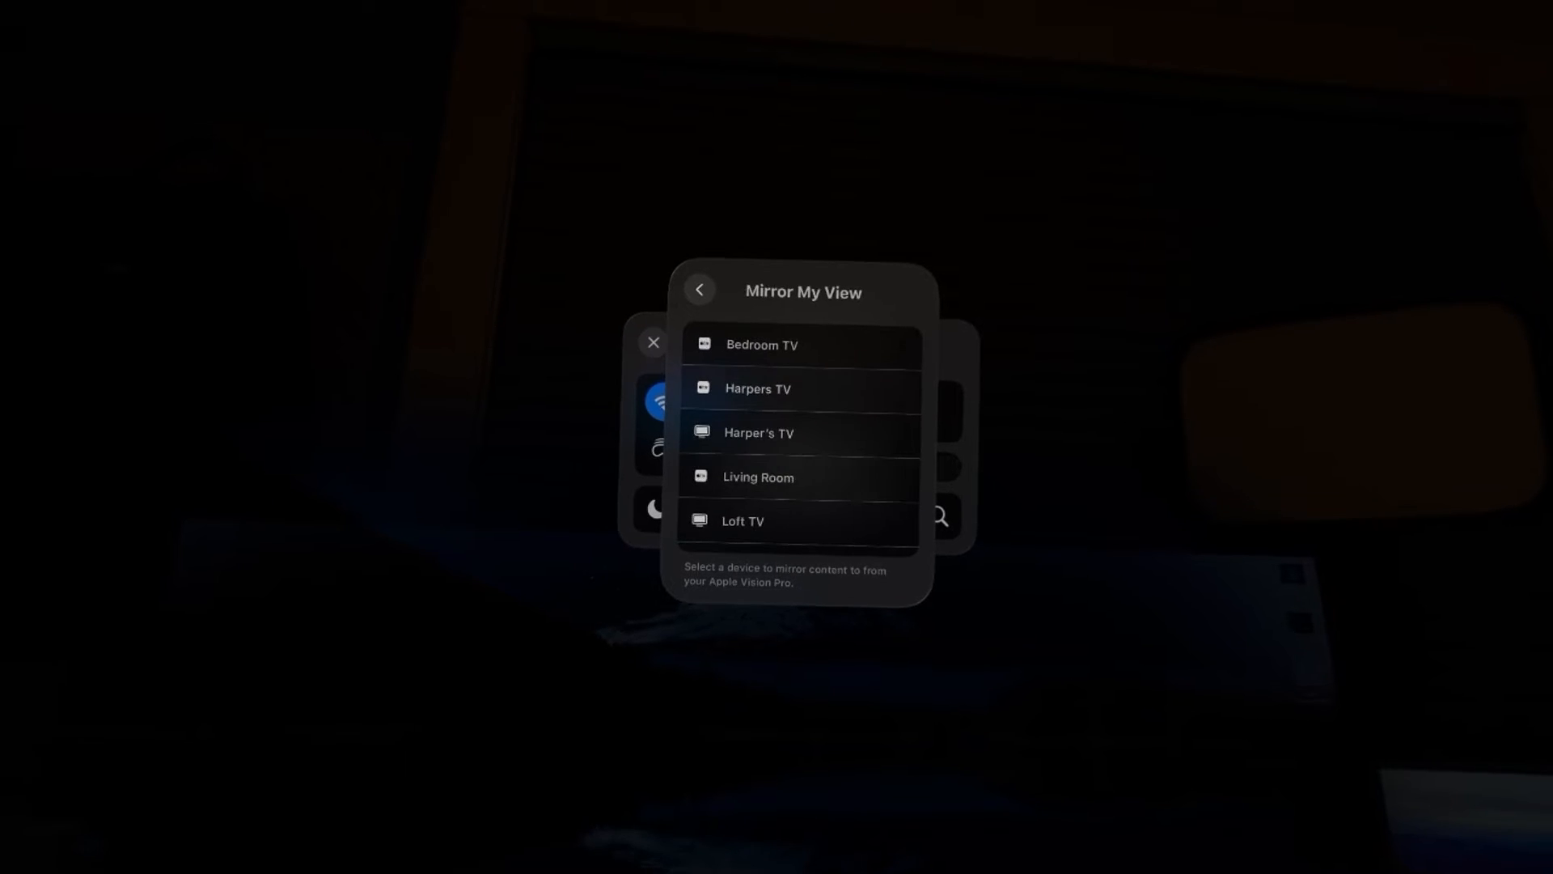
{"action": "scroll", "scroll_direction": "down", "scroll_amount": 3}
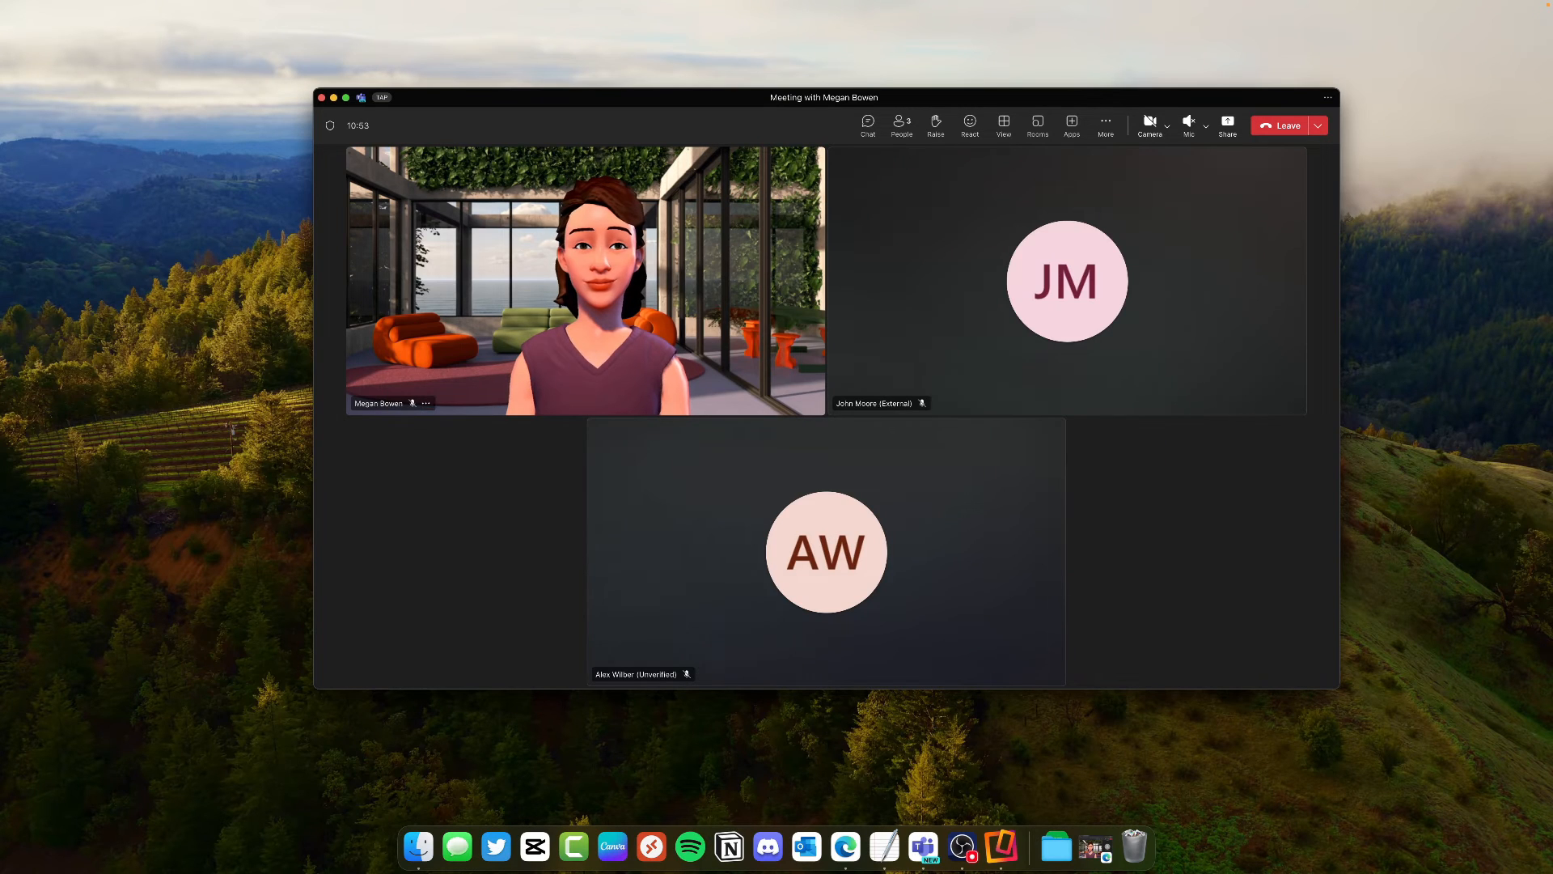
{"action": "mouse_move", "coordinate": [1226, 124]}
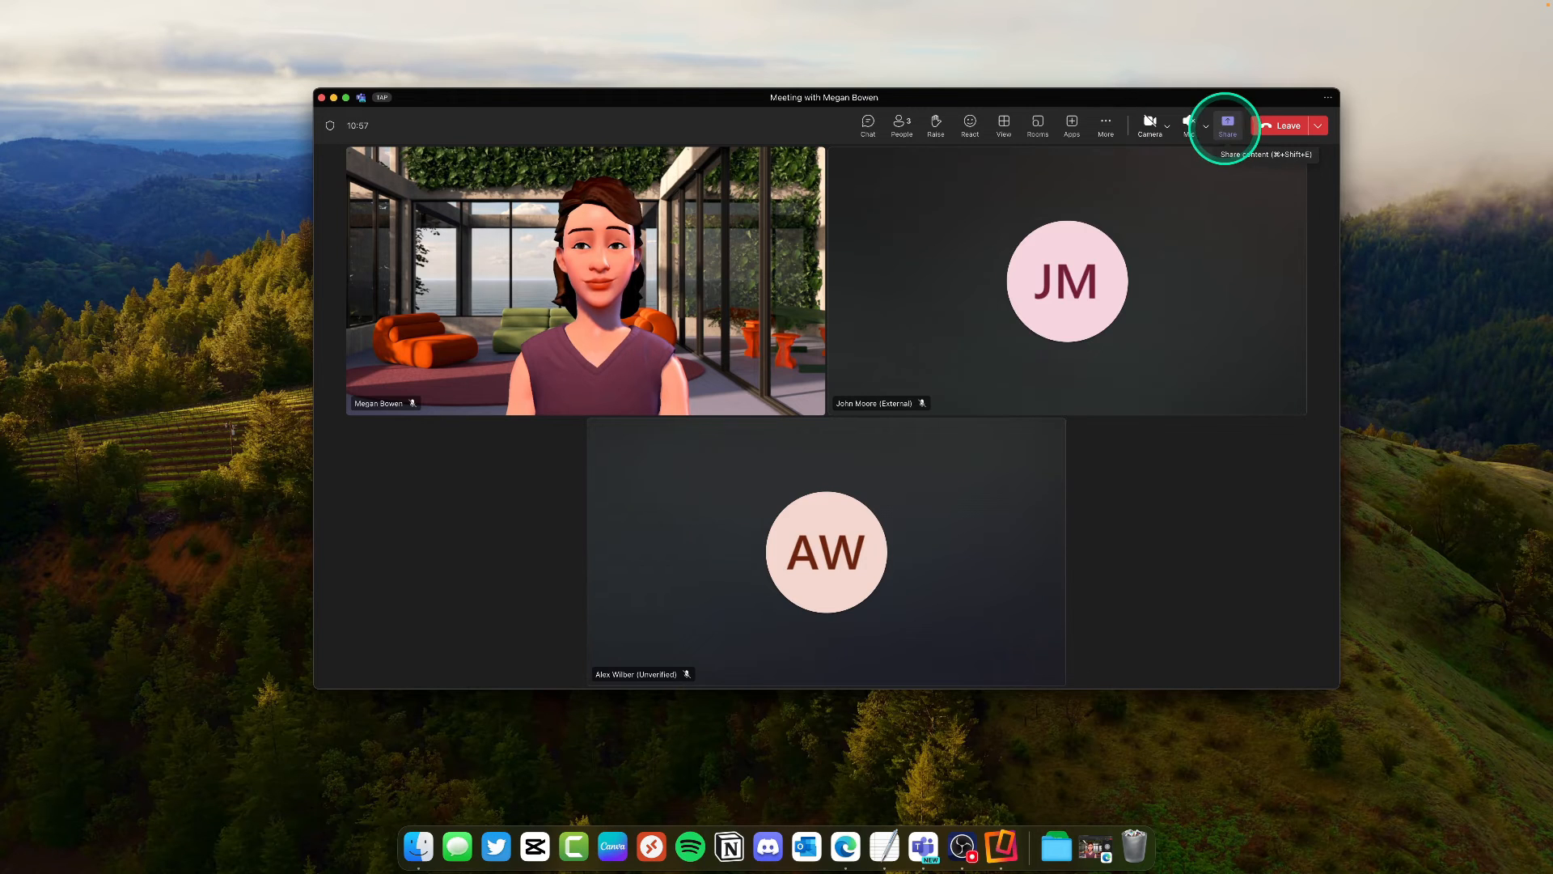
Step: Share the Apple Vision Pro window into the Teams meeting via Share > Window
{"action": "left_click", "coordinate": [1226, 124]}
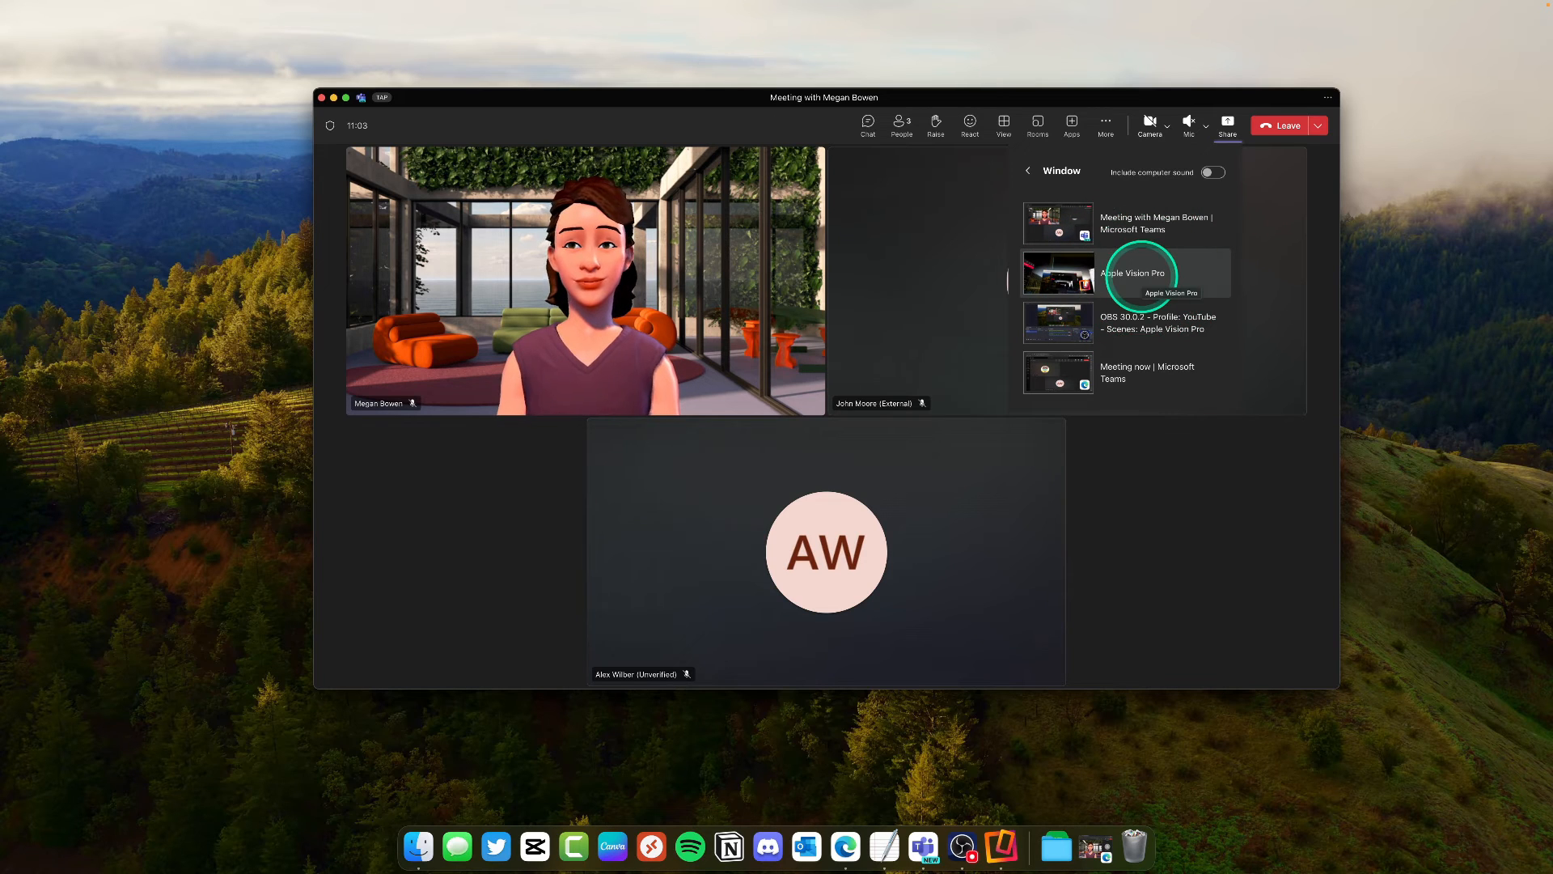
{"action": "left_click", "coordinate": [1139, 273]}
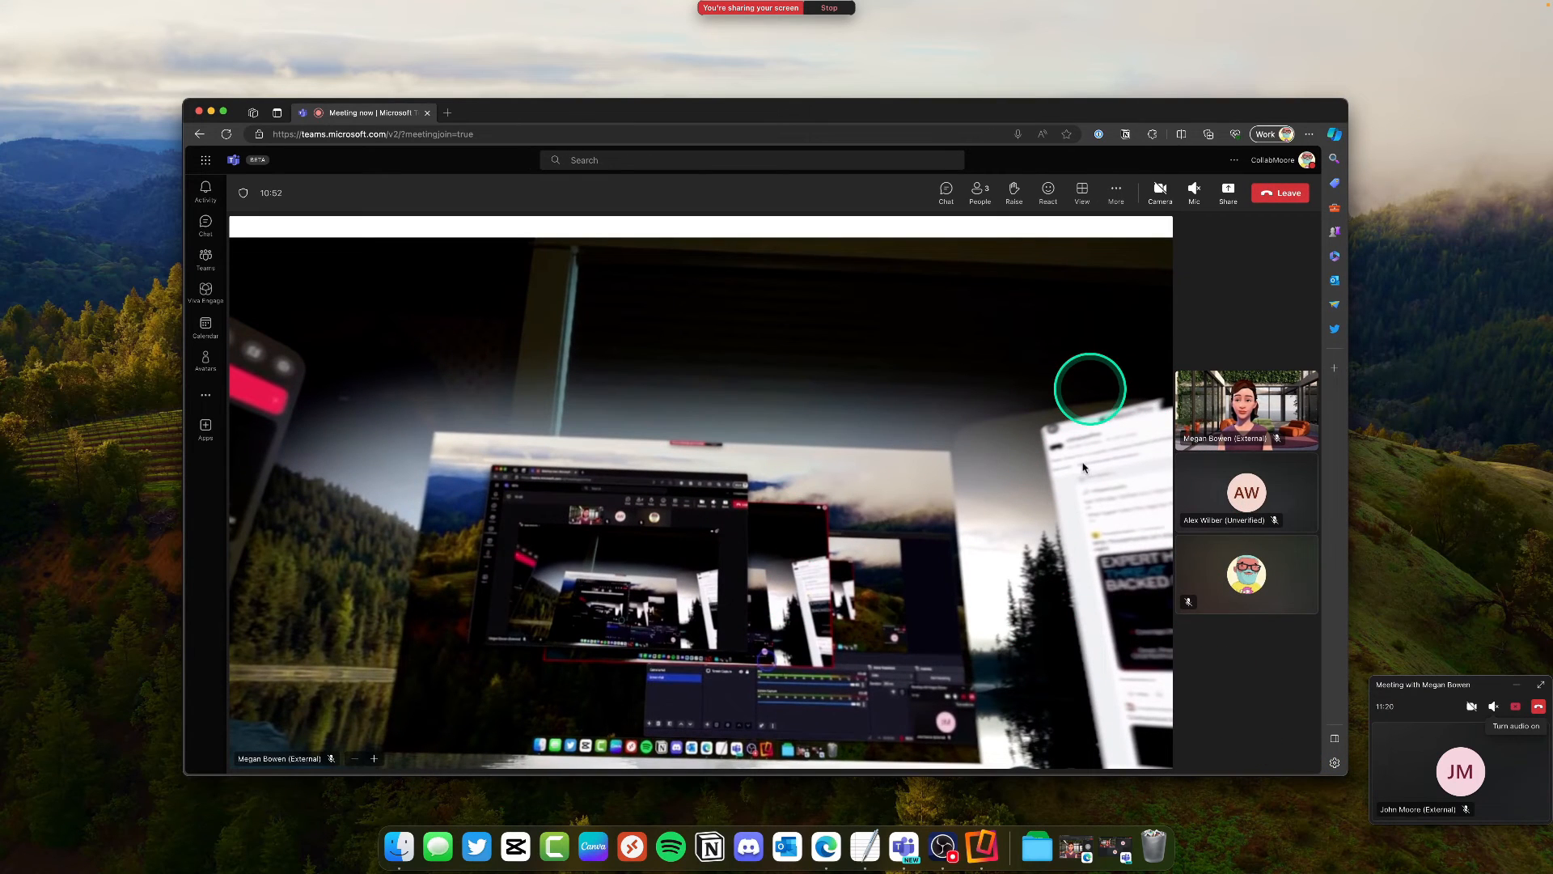
{"action": "mouse_move", "coordinate": [1278, 192]}
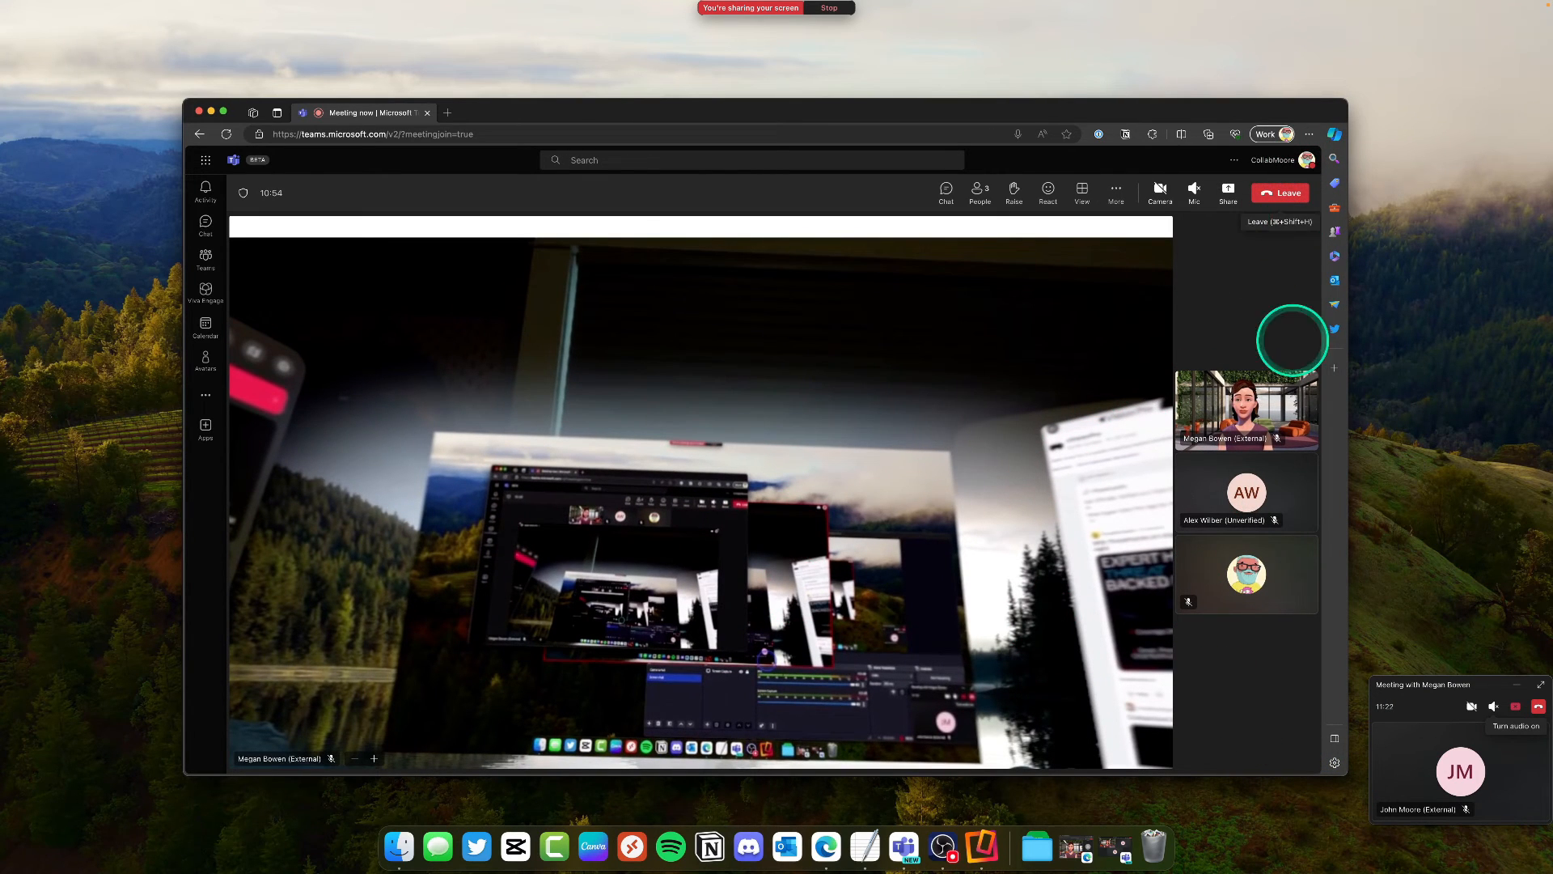